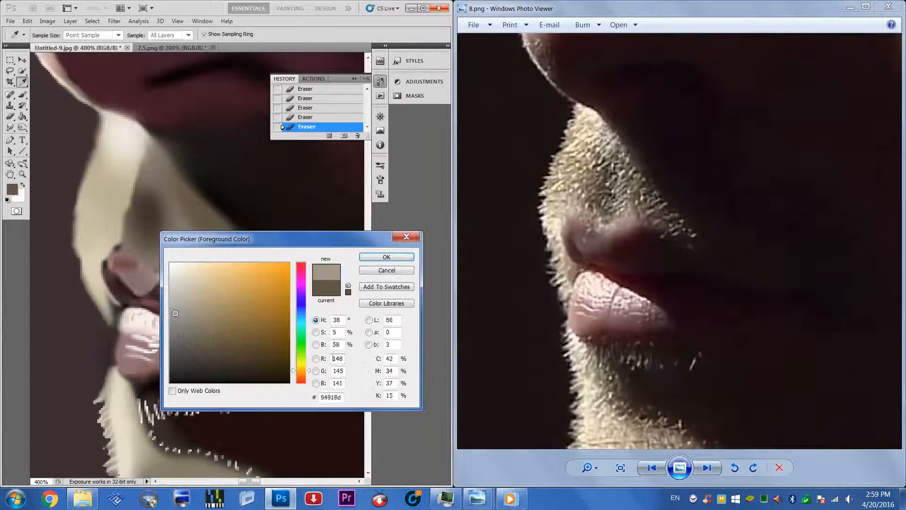
Step: Confirm the sampled pale brown colour for painting the eyebrow hairs
{"action": "left_click", "coordinate": [386, 257]}
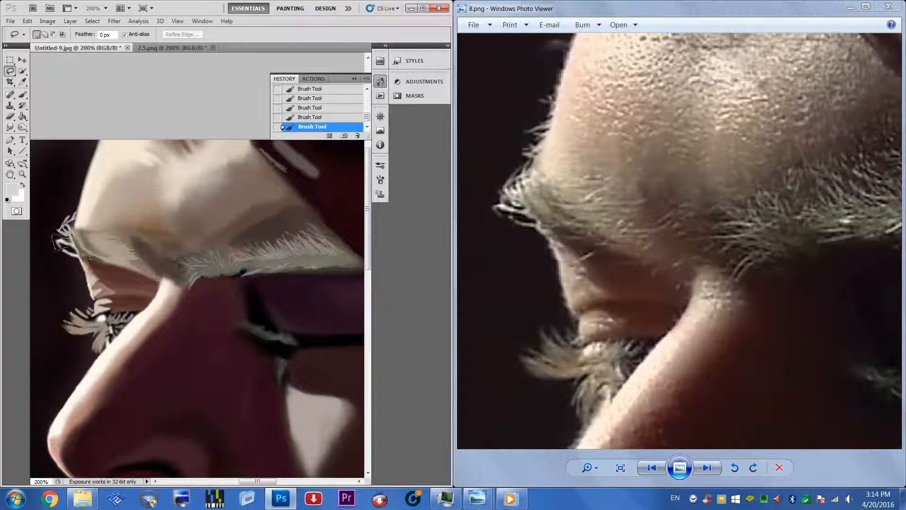
Step: Switch to the Smudge Tool to blend the shading around the eye and cheek
{"action": "left_click", "coordinate": [10, 127]}
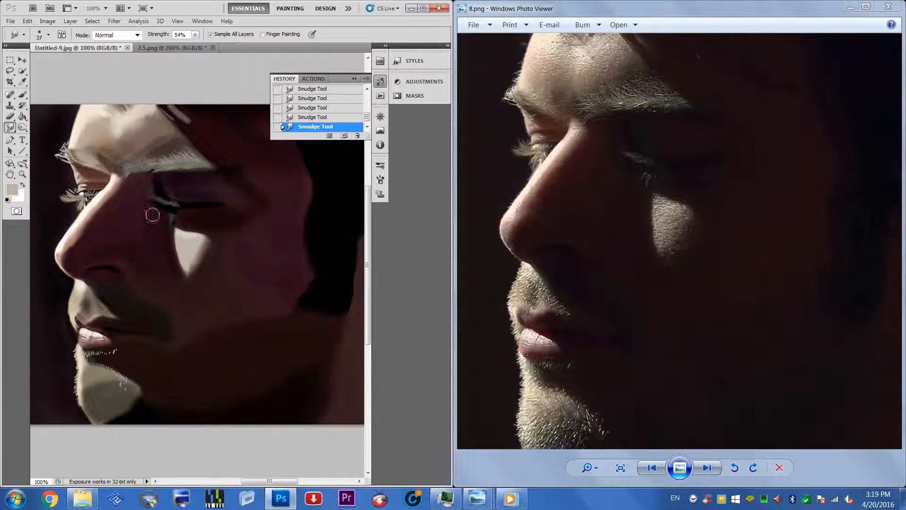
Step: Drag a blending stroke across the face before texturing the forehead
{"action": "left_click_drag", "start_coordinate": [152, 216], "coordinate": [303, 243]}
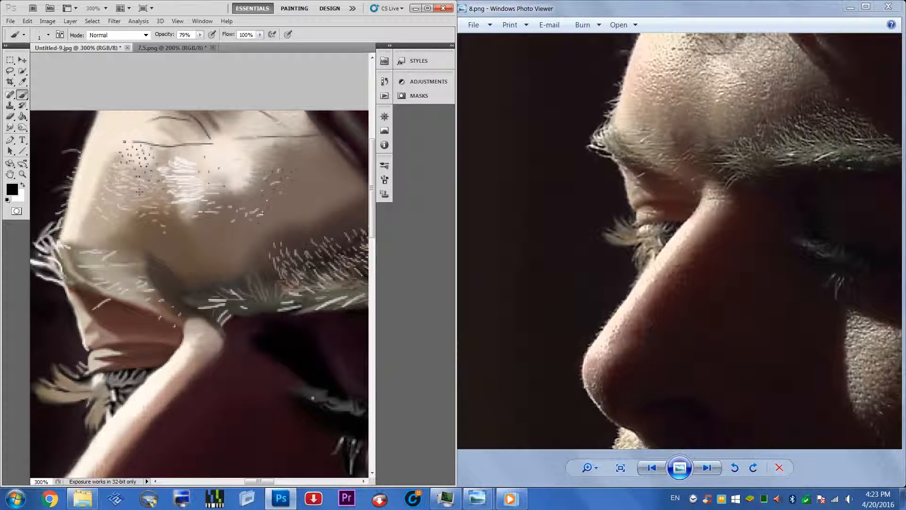
Step: Choose a pale skin-tone colour and return the Smudge Tool to Normal blending mode
{"action": "left_click", "coordinate": [12, 180]}
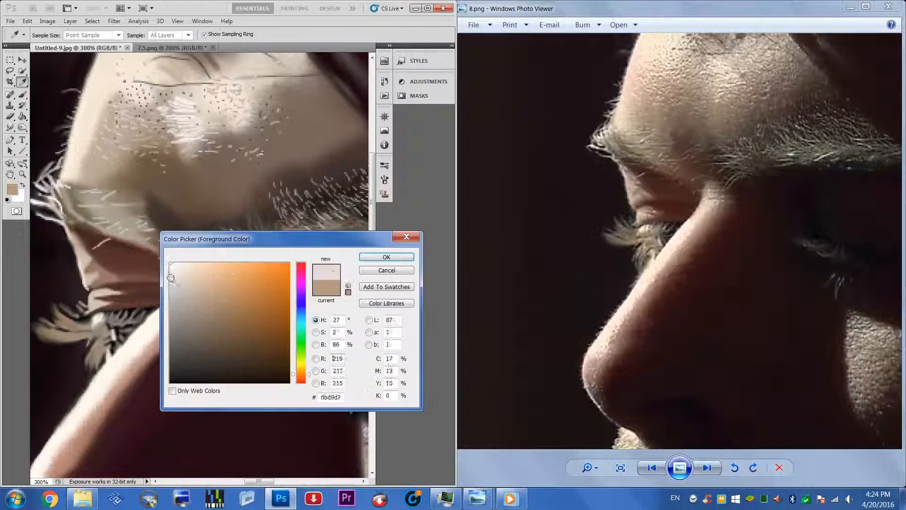
{"action": "left_click", "coordinate": [386, 256]}
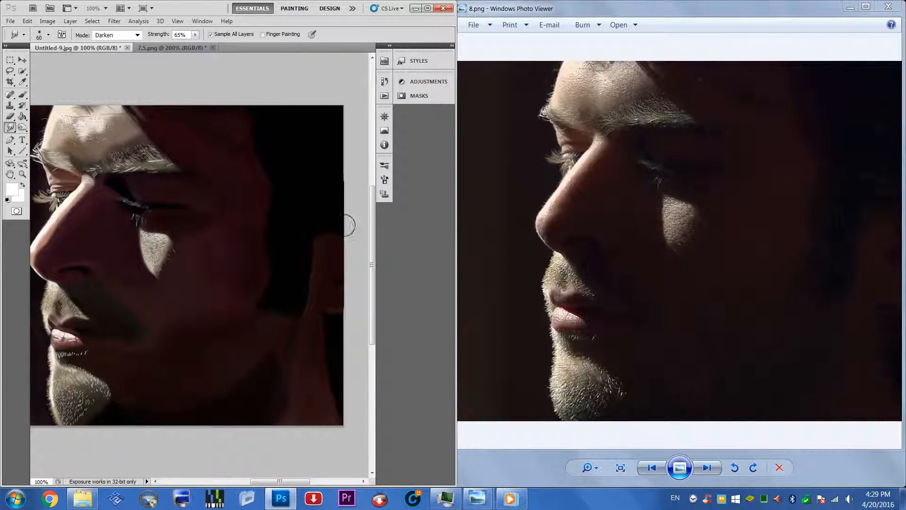
{"action": "left_click", "coordinate": [113, 35]}
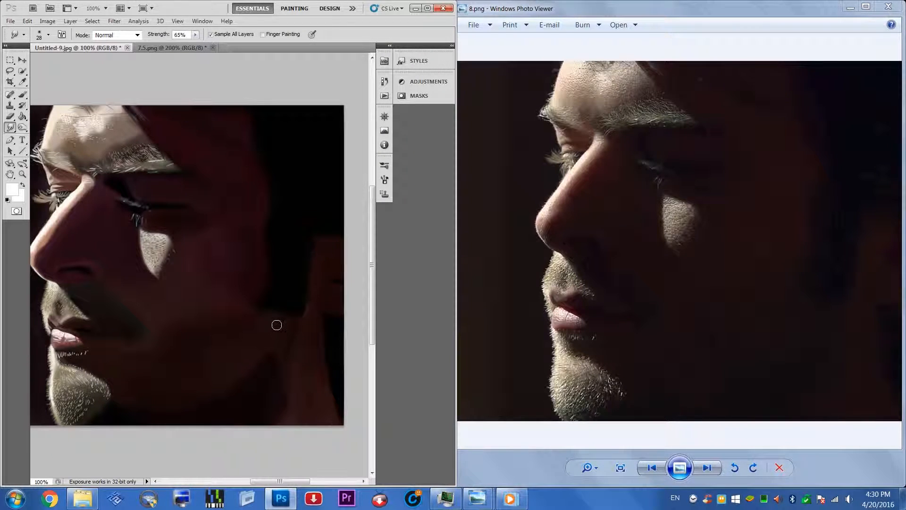